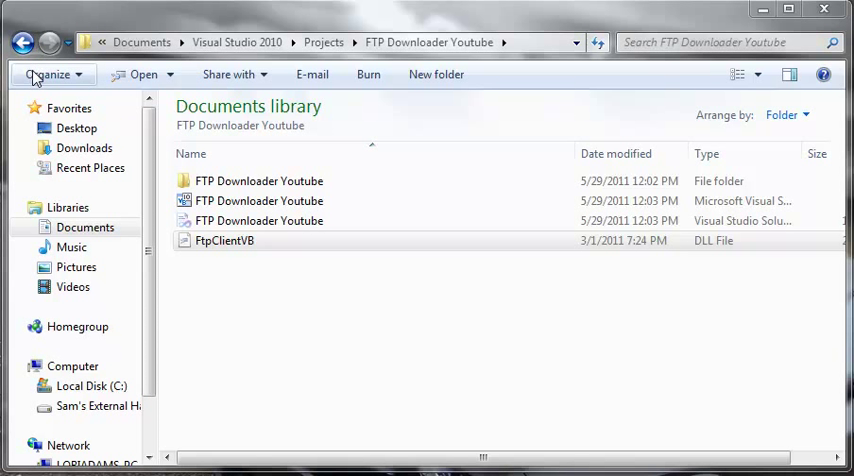
mouse_move(168, 276)
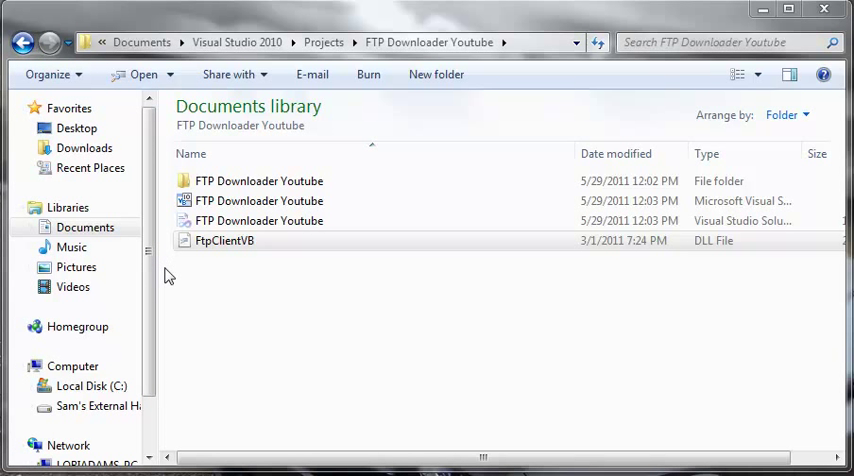
mouse_move(192, 292)
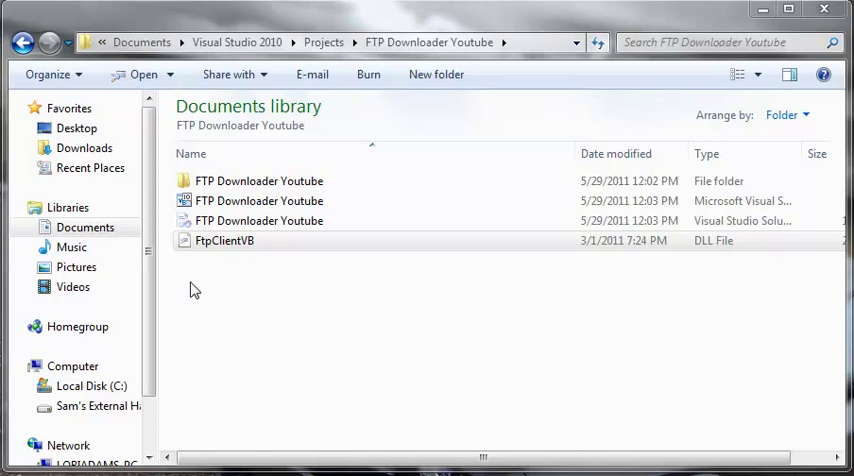
mouse_move(344, 28)
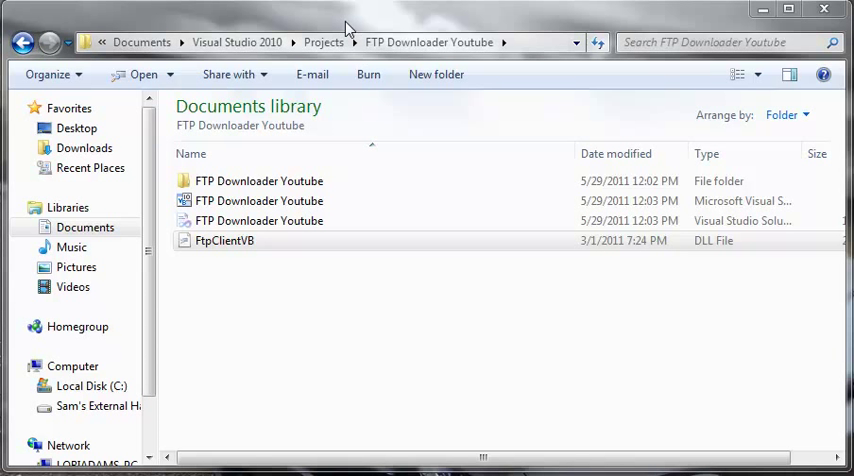
mouse_move(190, 78)
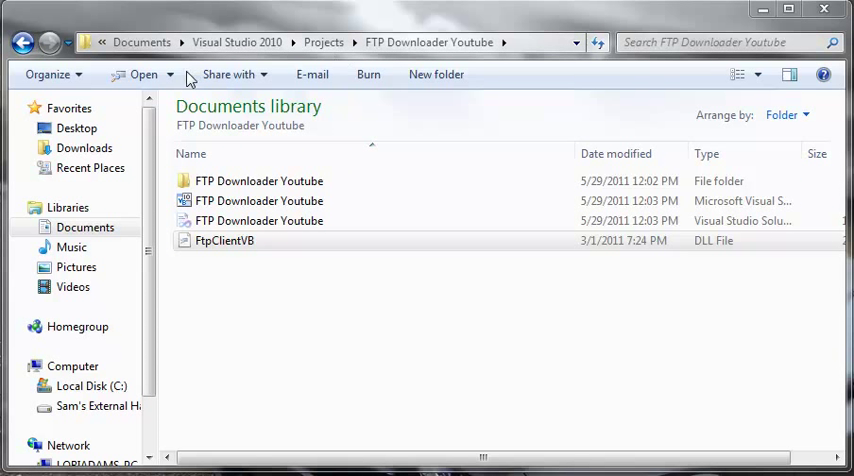
mouse_move(198, 152)
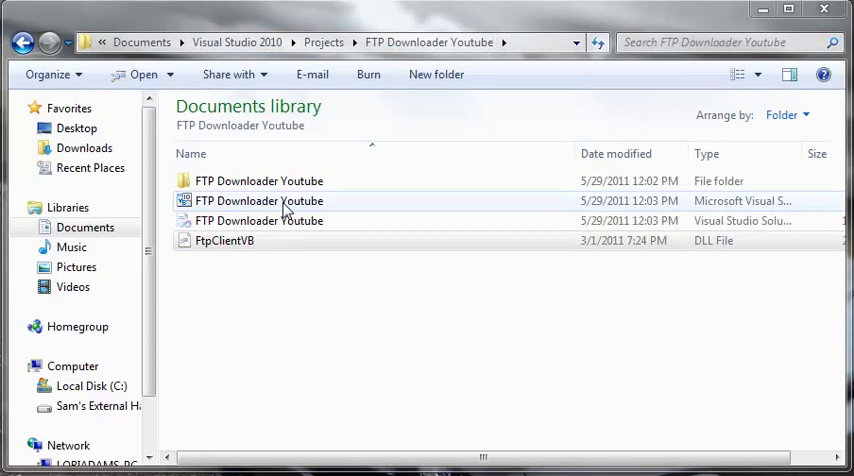
Step: Bring up ILSpy's Open dialog and begin browsing Documents for the FtpClientVB DLL
left_click(224, 240)
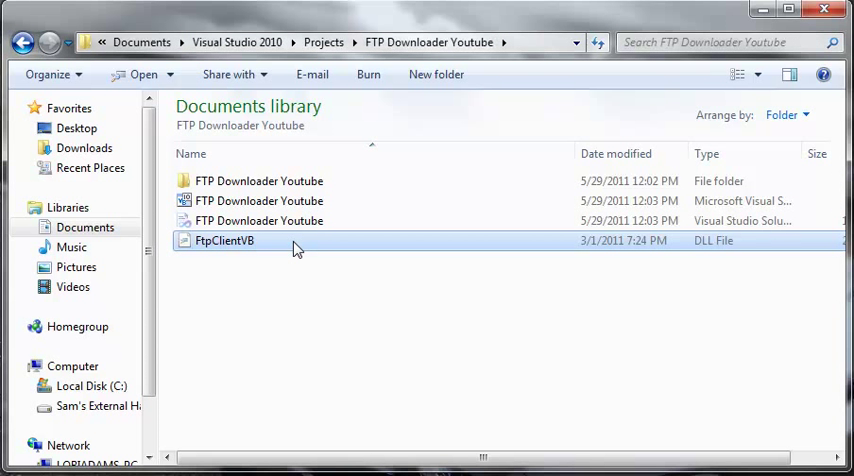
mouse_move(216, 240)
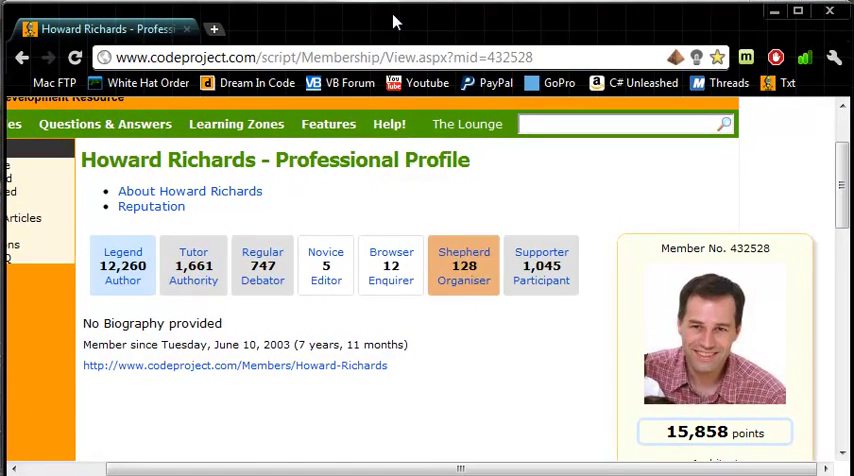
left_click(236, 236)
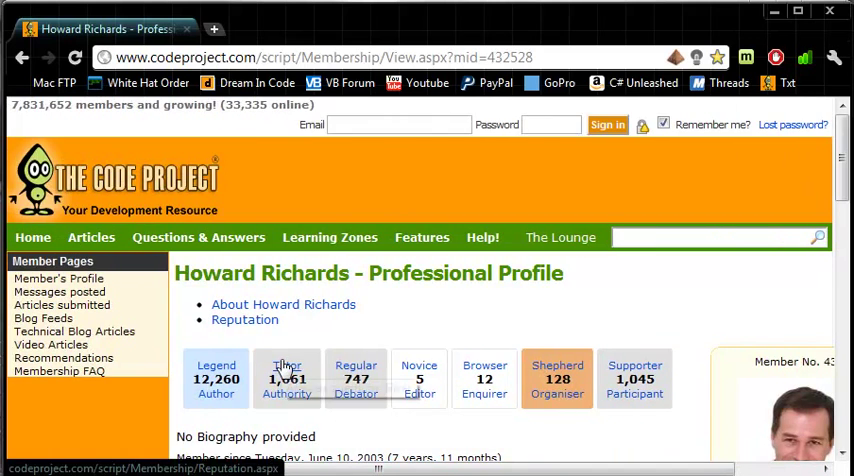
scroll("down", 3)
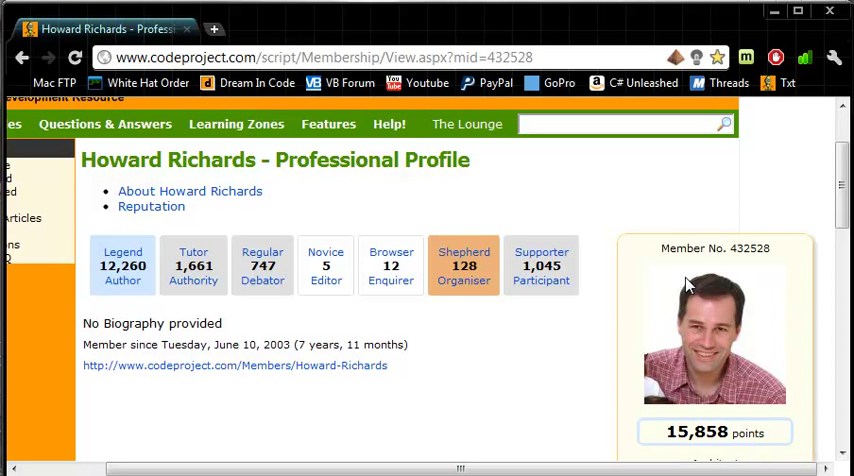
mouse_move(646, 316)
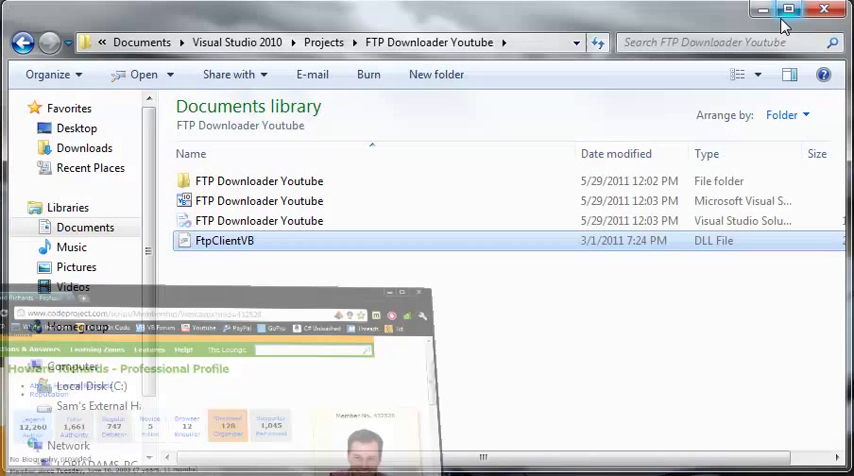
mouse_move(296, 244)
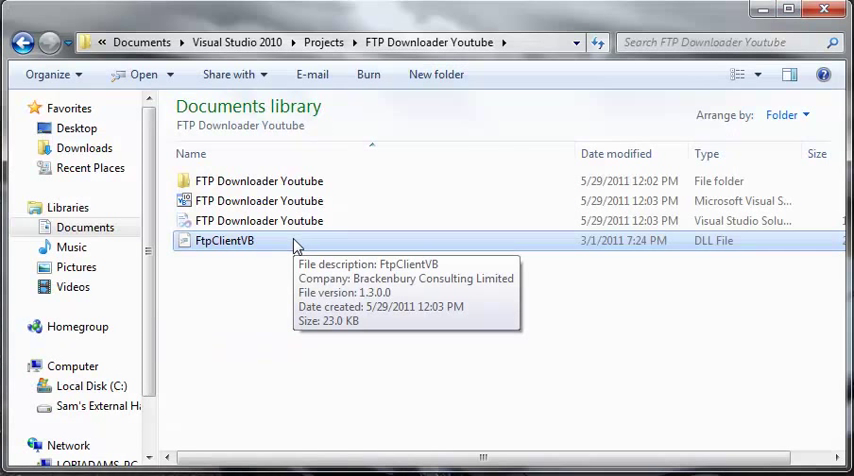
mouse_move(306, 288)
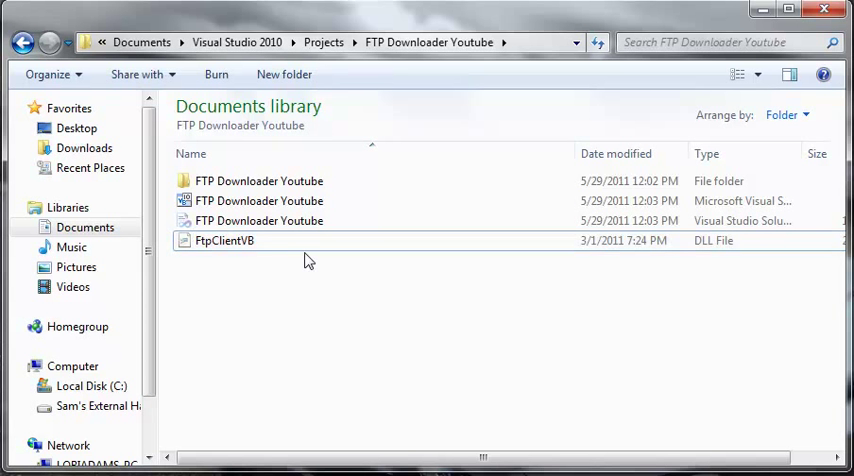
mouse_move(464, 406)
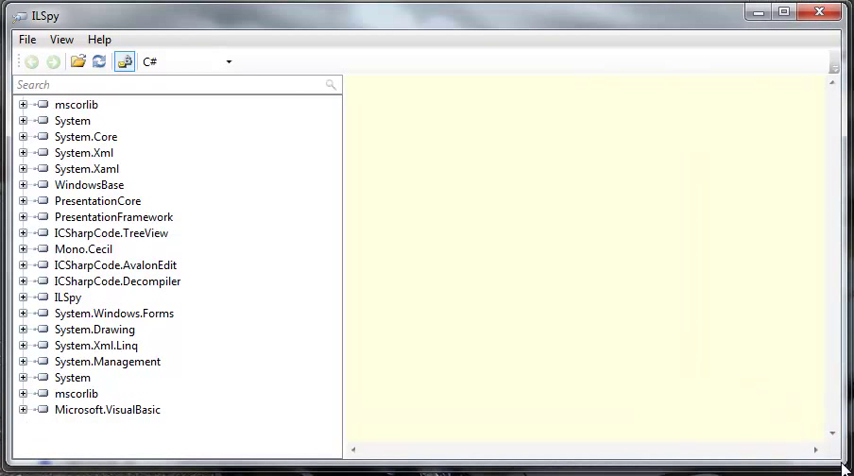
mouse_move(128, 420)
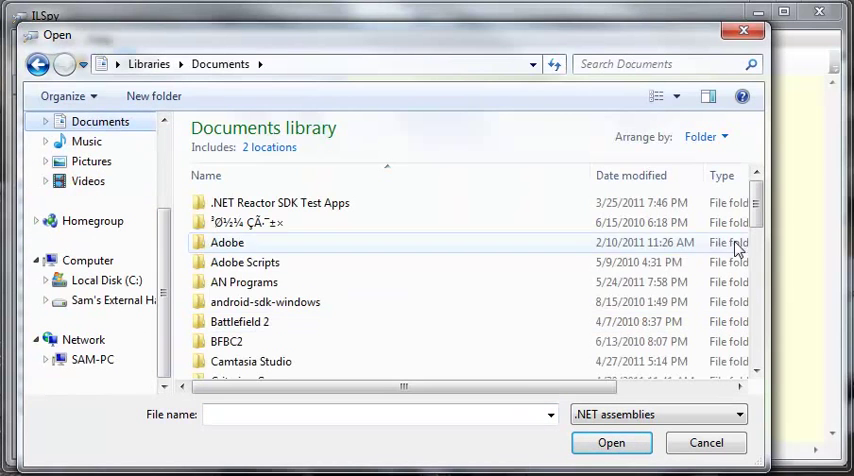
Step: Navigate Documents > Visual Studio 2010 > Projects > FTP Downloader Youtube and load FtpClientVB into ILSpy
scroll("down", 3)
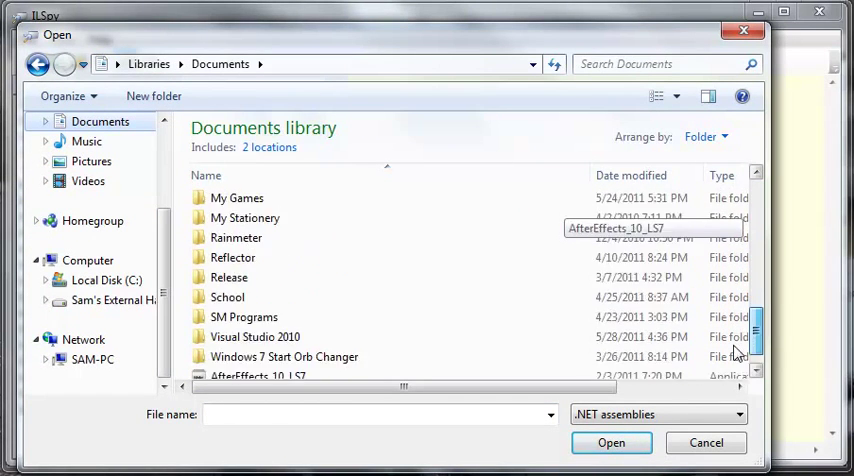
double_click(254, 336)
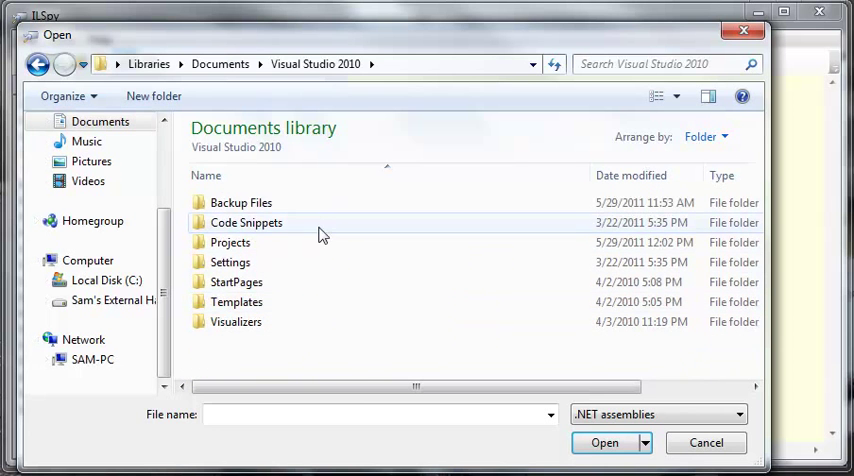
double_click(230, 242)
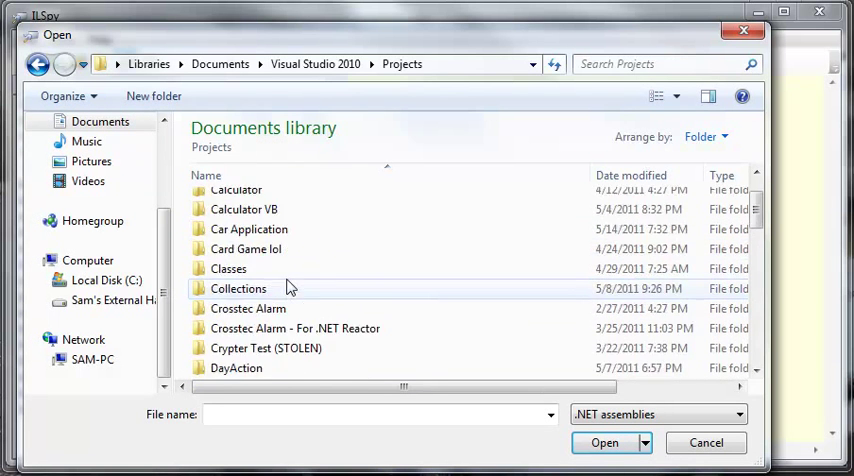
scroll("down", 3)
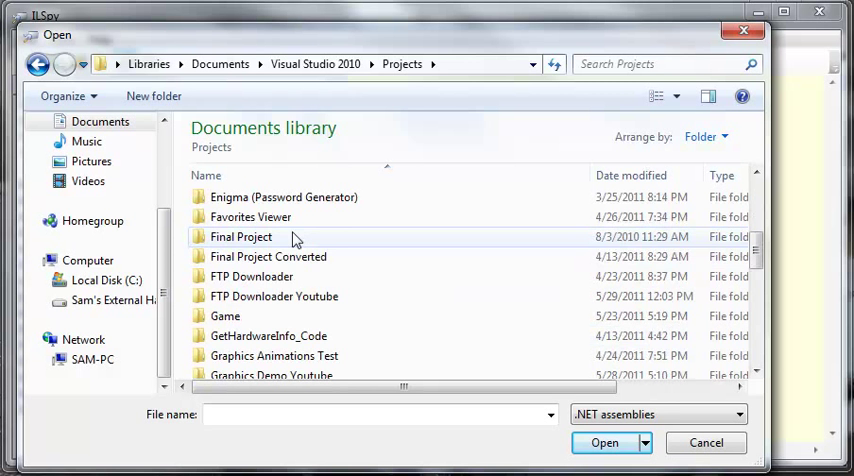
double_click(272, 296)
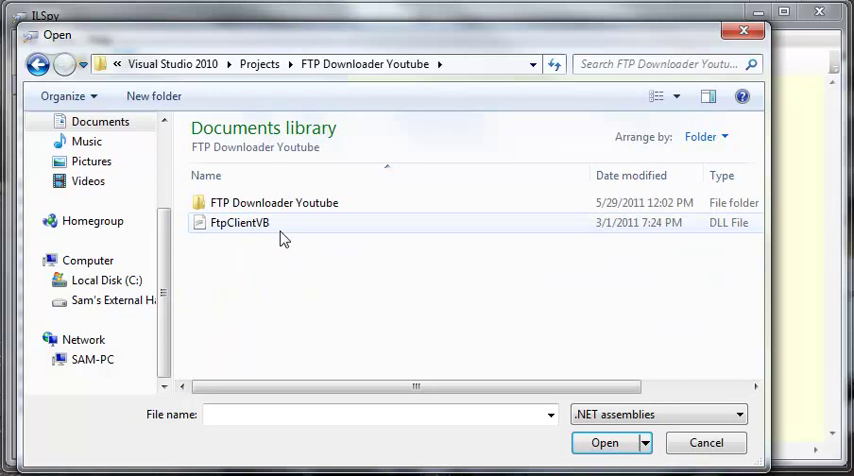
left_click(238, 222)
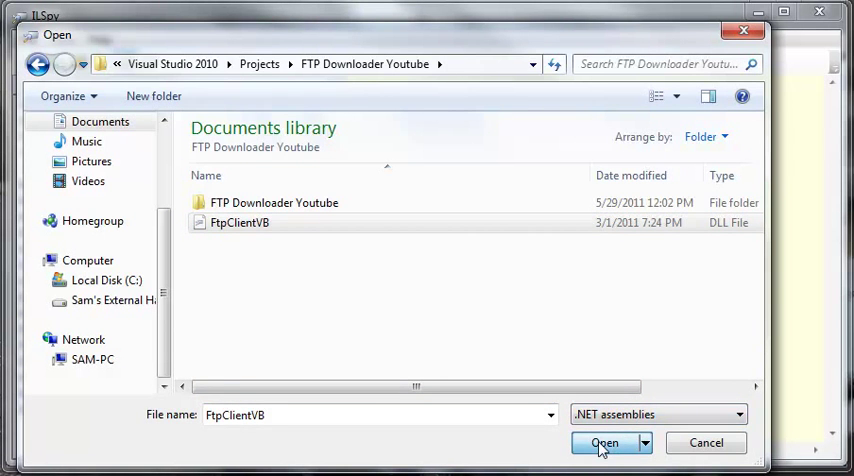
left_click(604, 442)
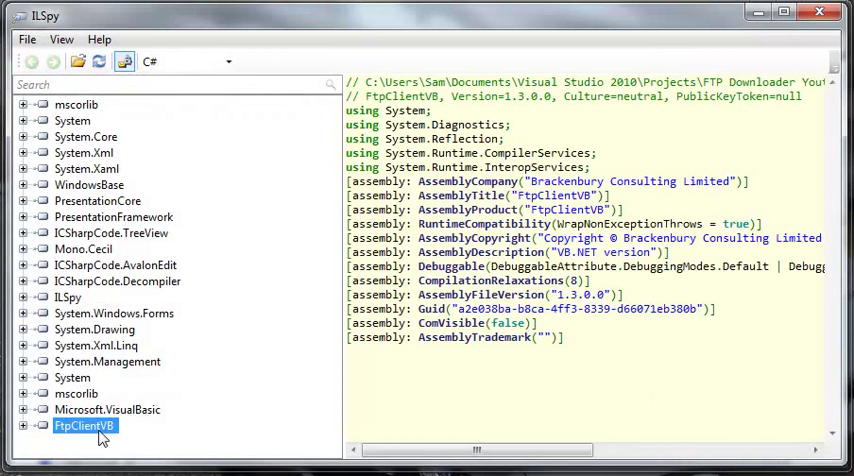
mouse_move(28, 458)
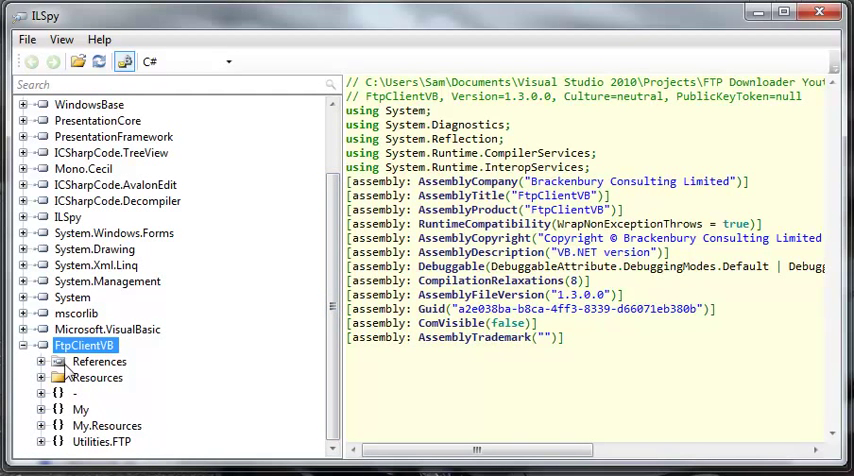
Step: Expand and collapse the Resources folder, then expand the Utilities.FTP namespace
left_click(98, 376)
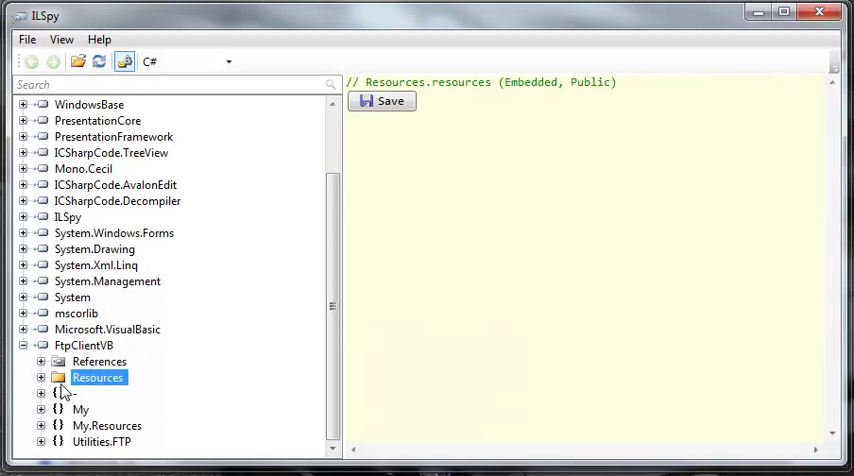
left_click(40, 376)
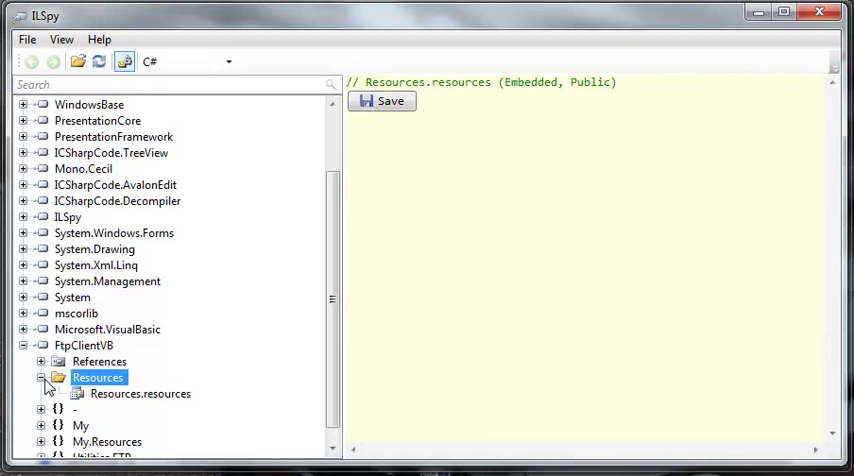
left_click(42, 376)
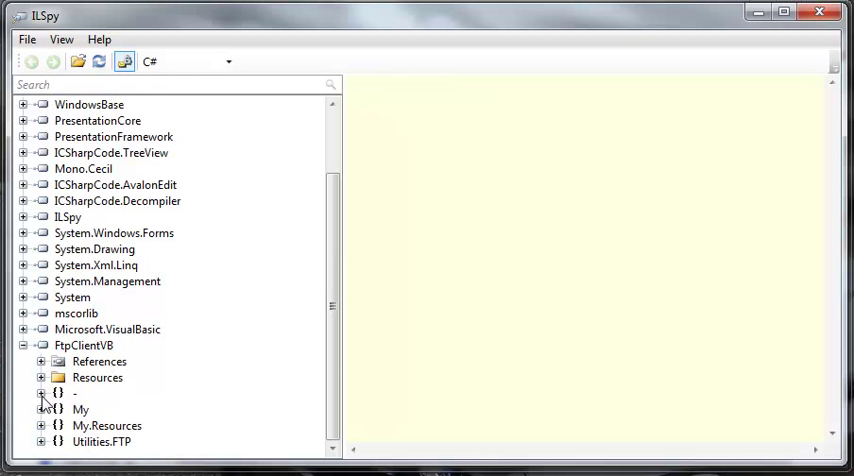
left_click(40, 440)
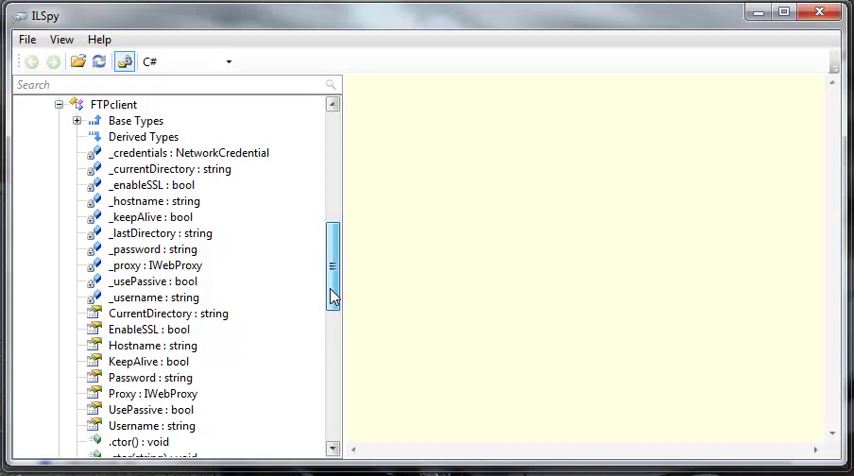
Step: Scroll through the FTPclient class members and show the decompiled FtpFileExists method
scroll("up", 3)
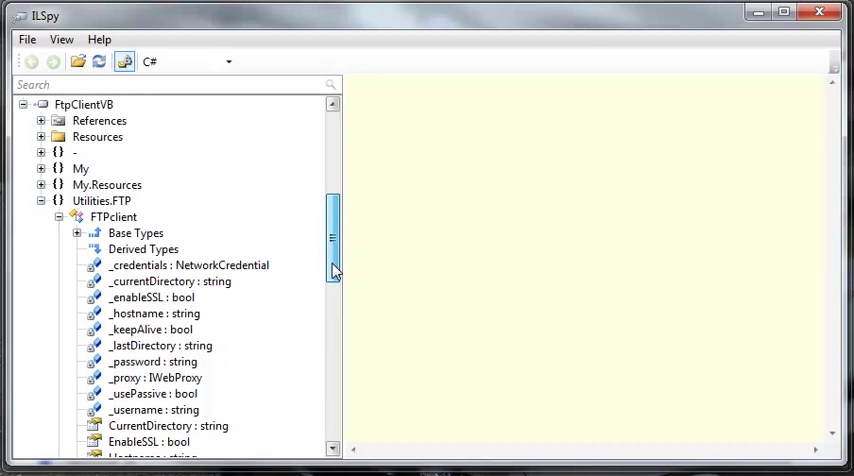
scroll("down", 3)
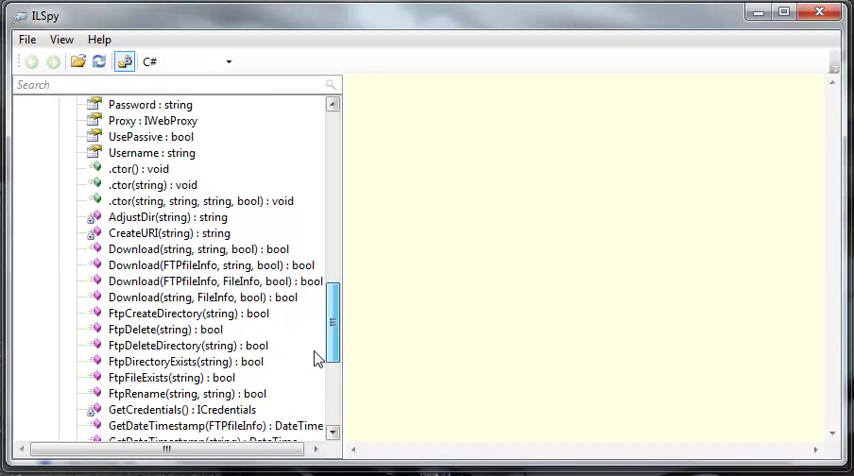
scroll("down", 3)
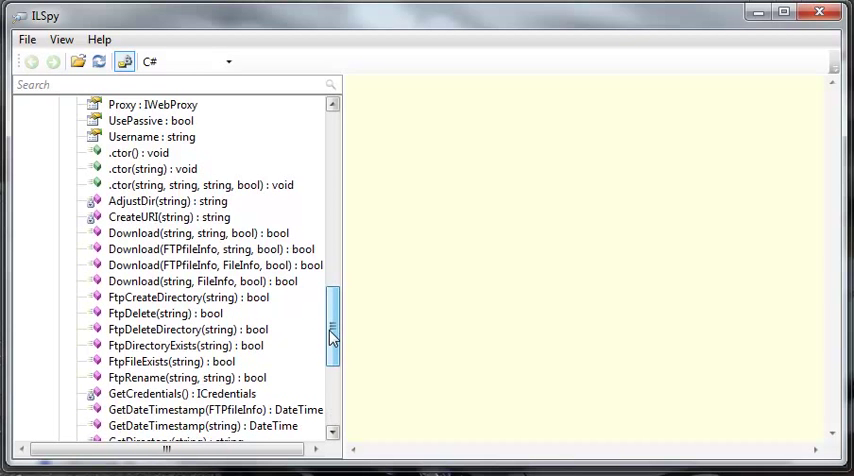
left_click(168, 344)
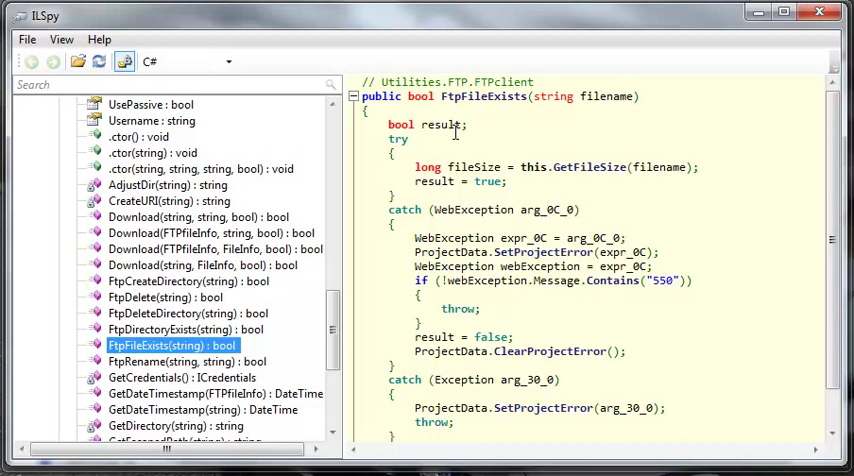
mouse_move(604, 96)
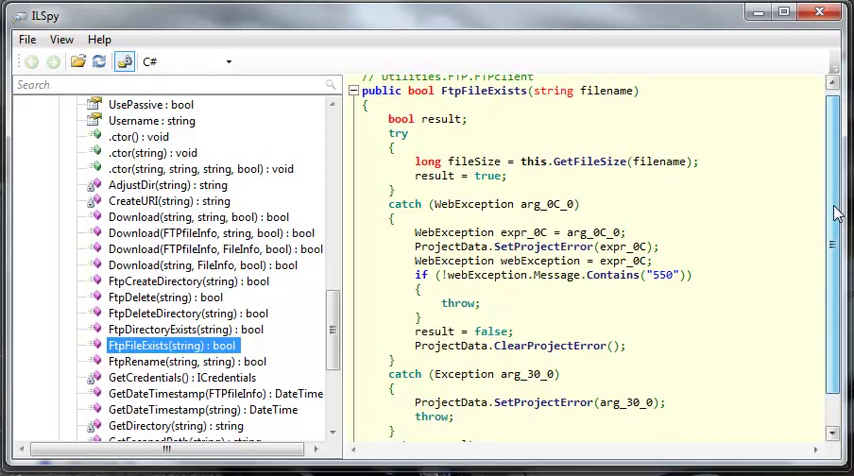
scroll("up", 3)
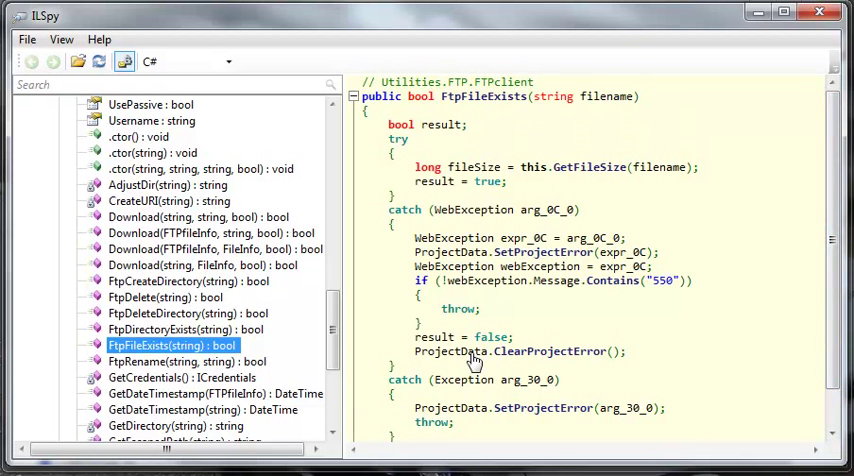
mouse_move(450, 322)
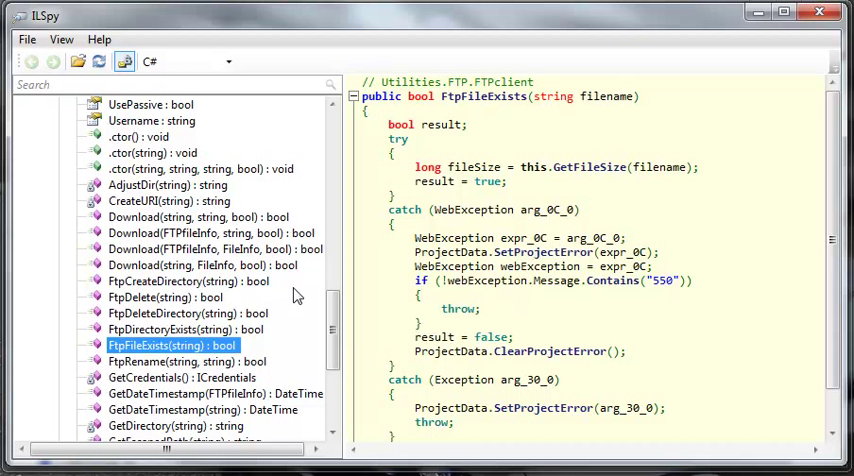
scroll("down", 3)
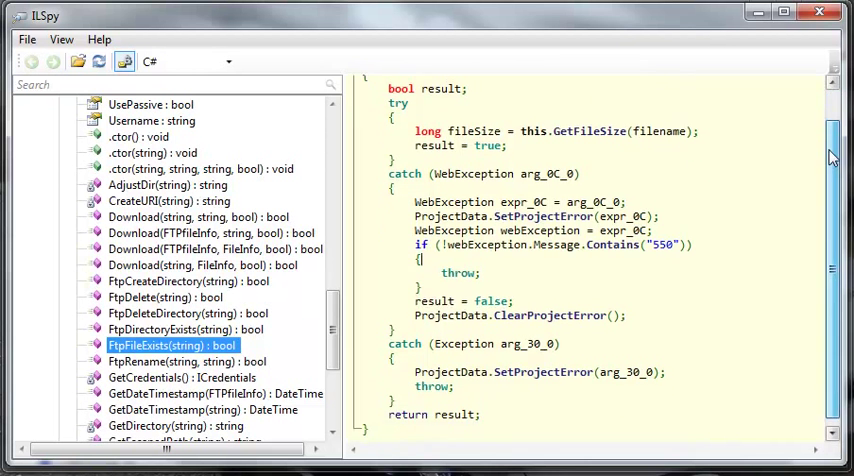
scroll("up", 3)
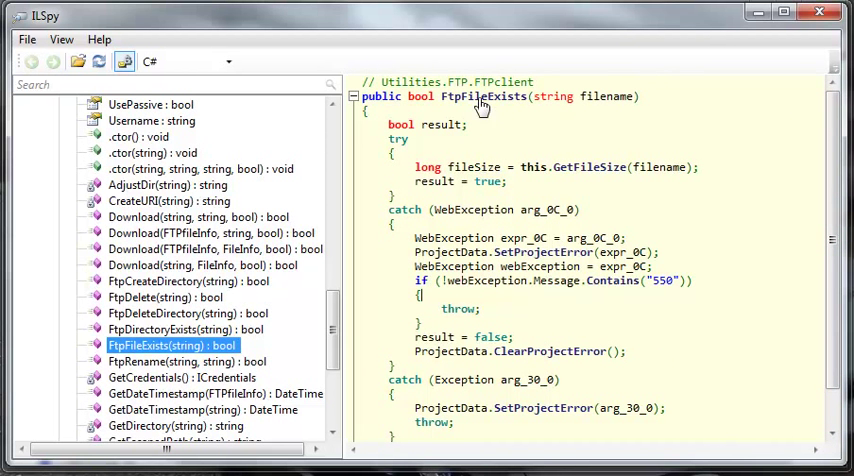
scroll("down", 3)
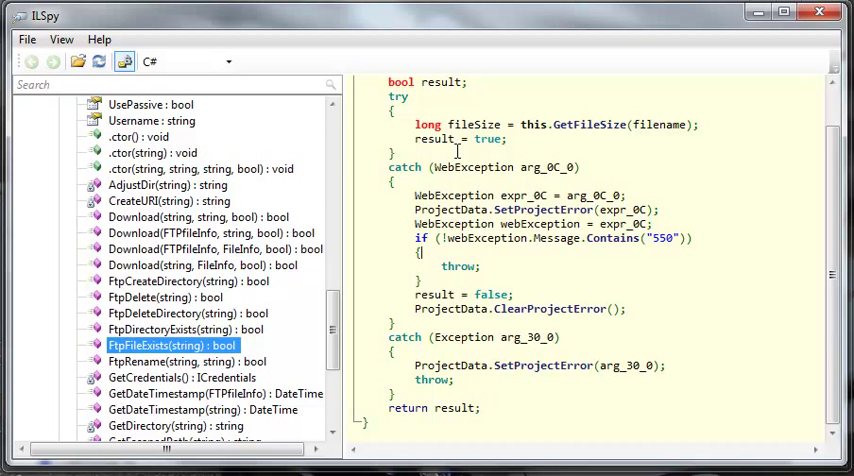
Step: View the decompiled FtpRename, FtpDeleteDirectory and FtpDelete methods, then scroll back up the tree
left_click(180, 360)
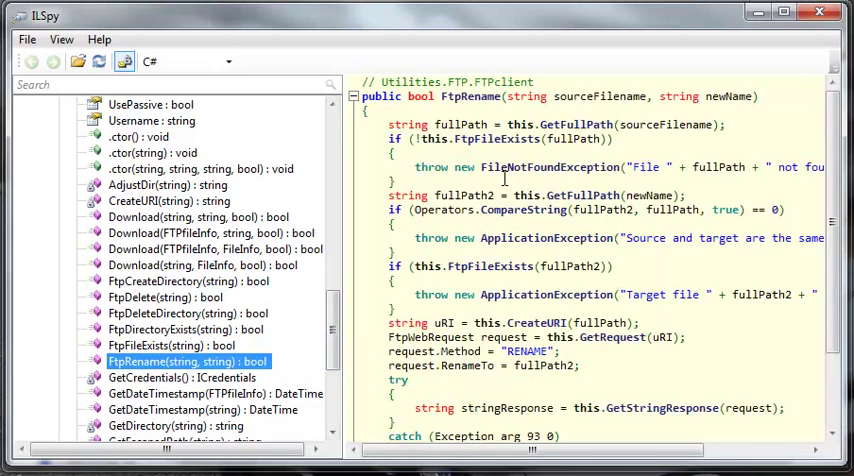
mouse_move(164, 330)
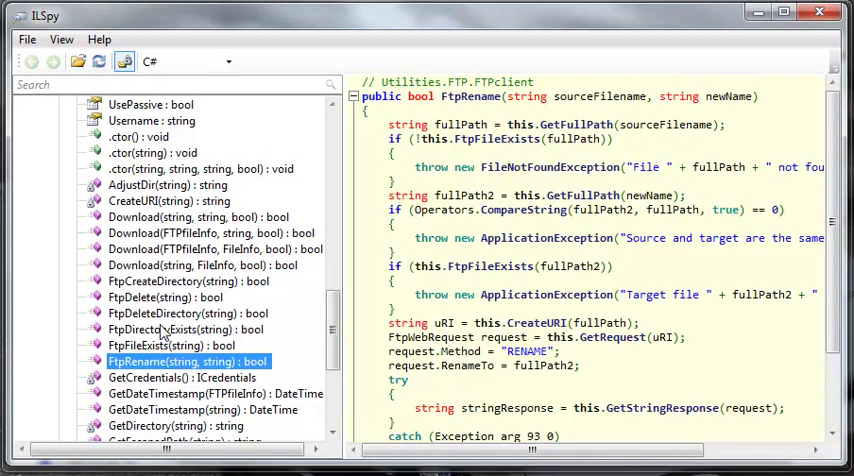
left_click(188, 312)
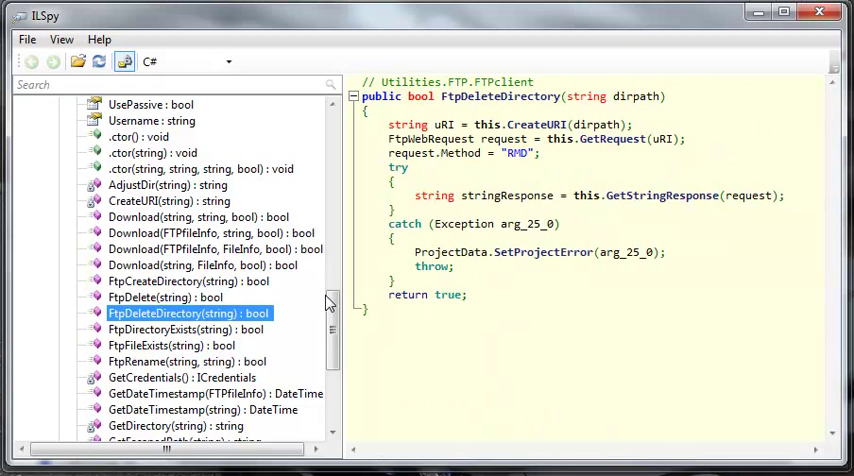
left_click(164, 296)
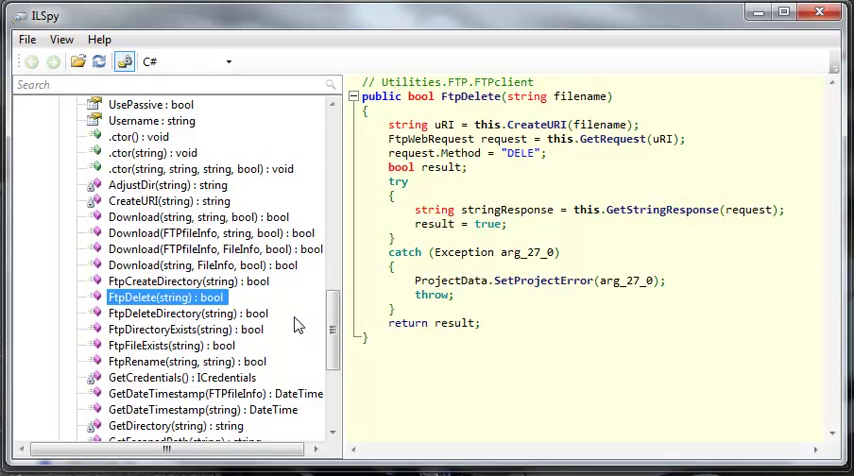
scroll("up", 3)
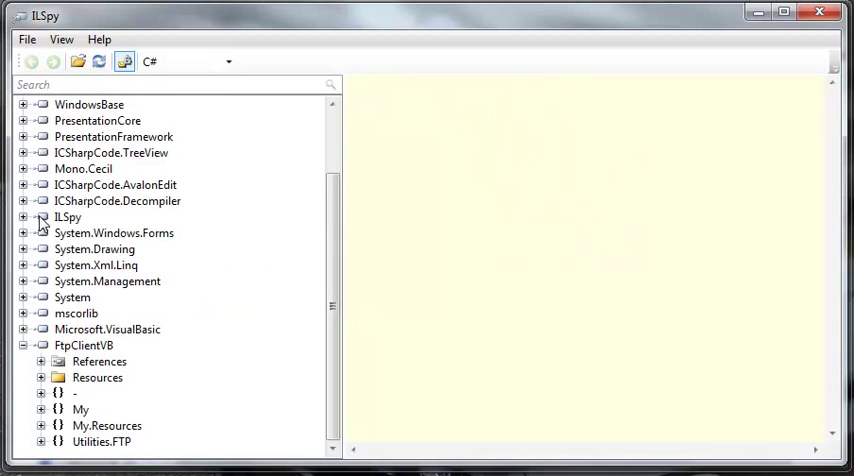
Step: Switch to Visual Studio's Form1 designer for the FTP Downloader Youtube project
scroll("up", 3)
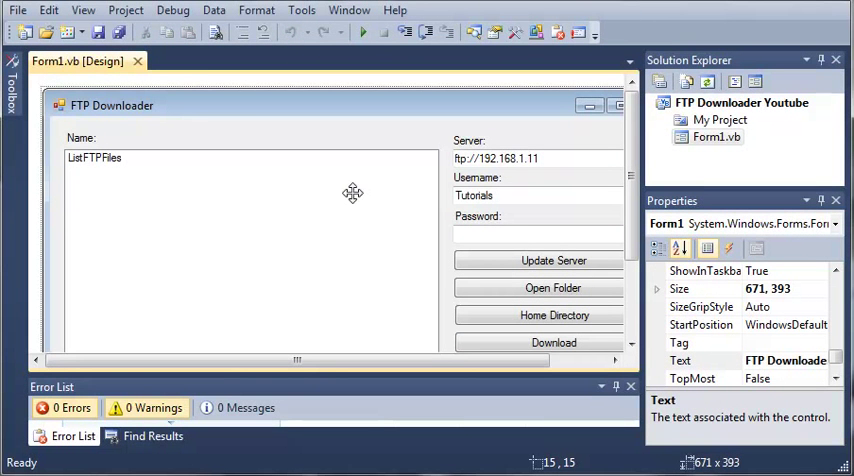
mouse_move(210, 60)
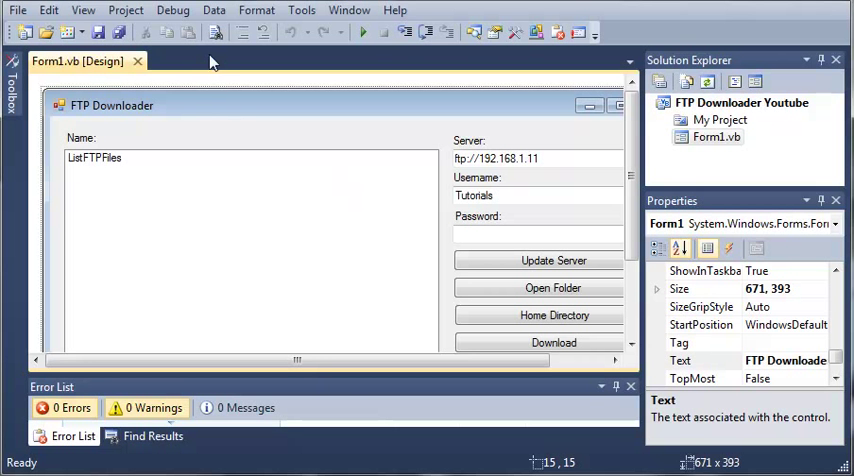
Step: Choose Project > Add Reference after checking the Debug menu
left_click(172, 10)
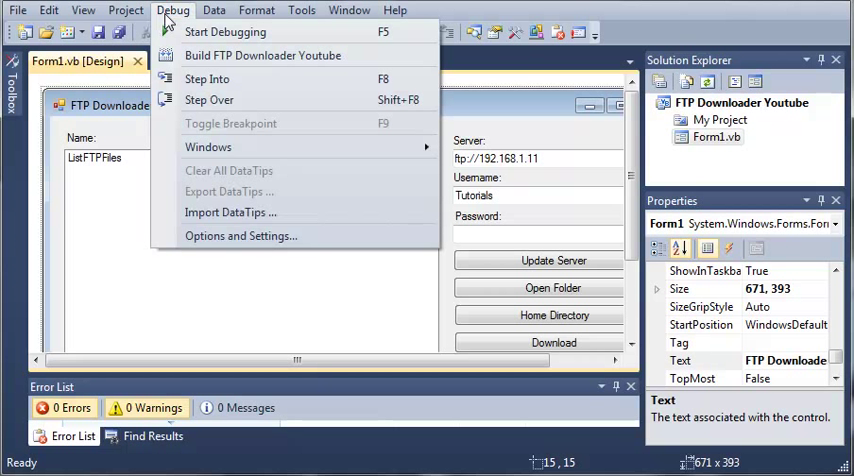
left_click(124, 10)
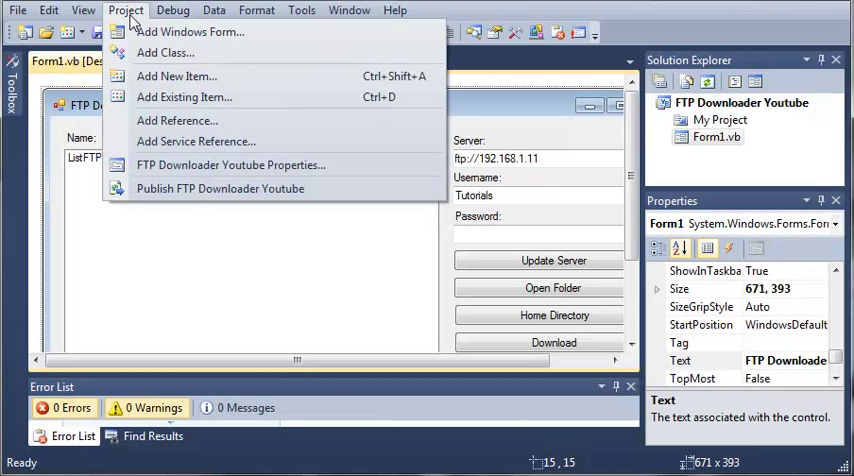
mouse_move(176, 120)
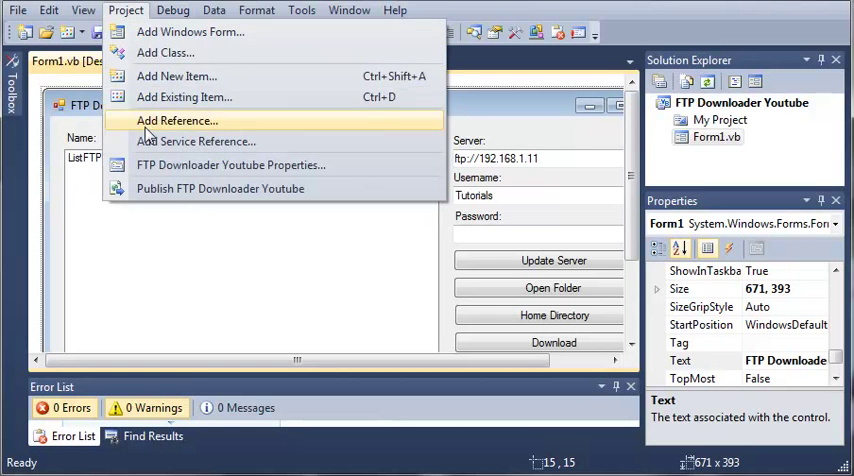
left_click(176, 120)
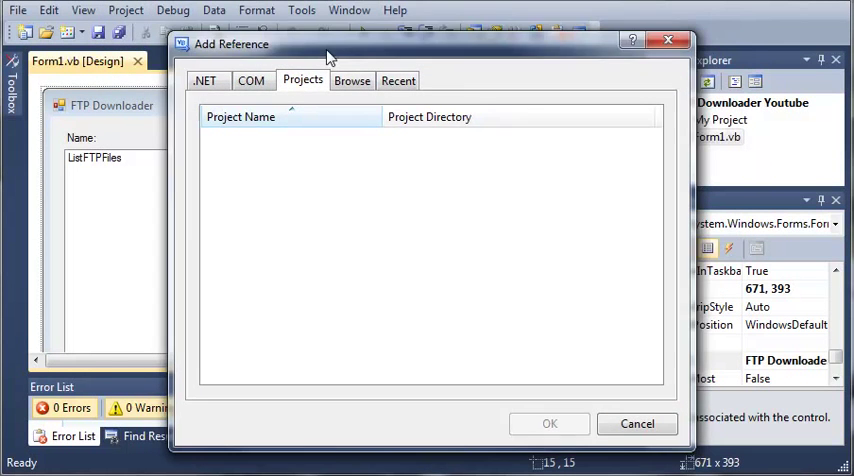
Step: In the Browse tab, go up one folder and select FtpClientVB.dll as the reference
left_click(352, 80)
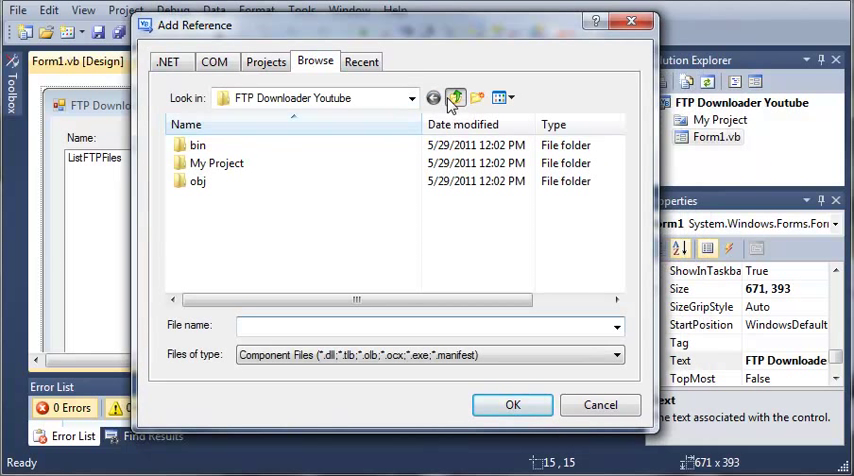
left_click(456, 96)
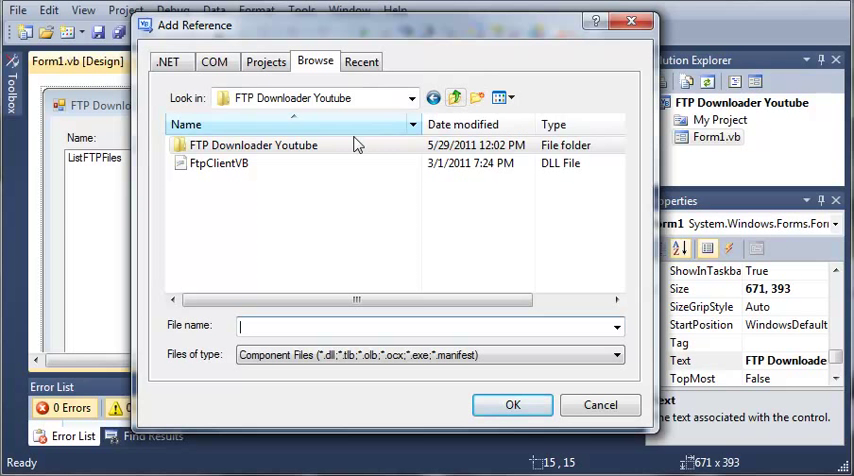
left_click(218, 164)
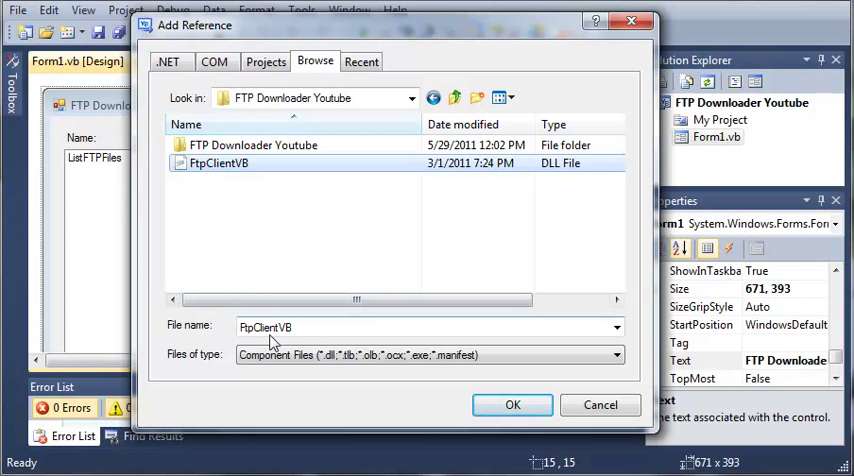
mouse_move(242, 364)
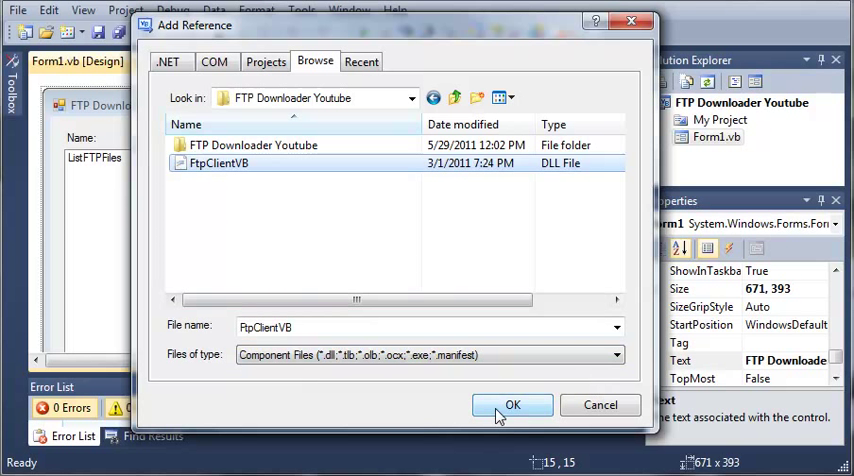
mouse_move(332, 42)
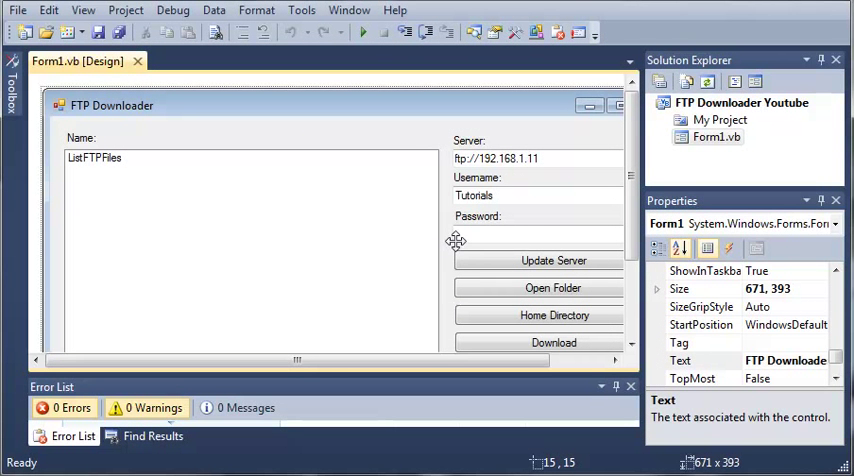
mouse_move(700, 164)
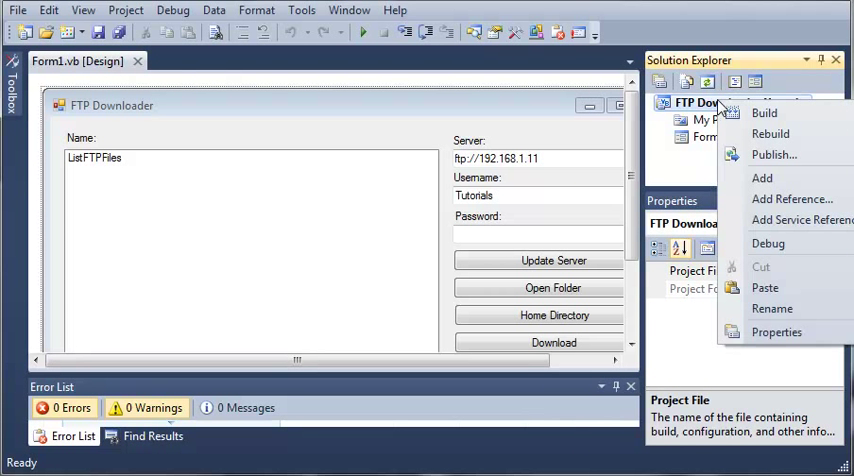
left_click(762, 178)
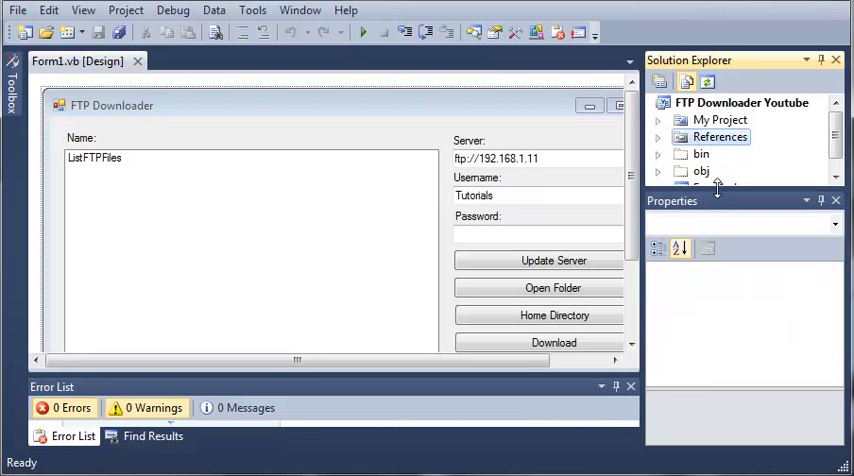
left_click(720, 120)
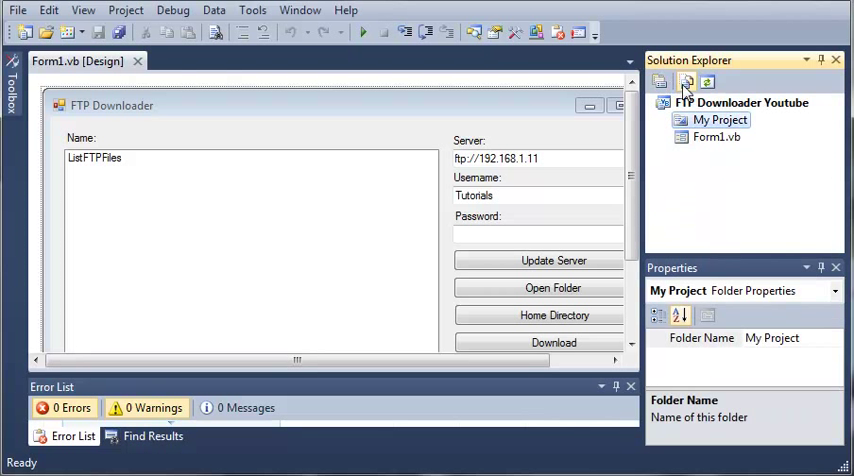
mouse_move(436, 160)
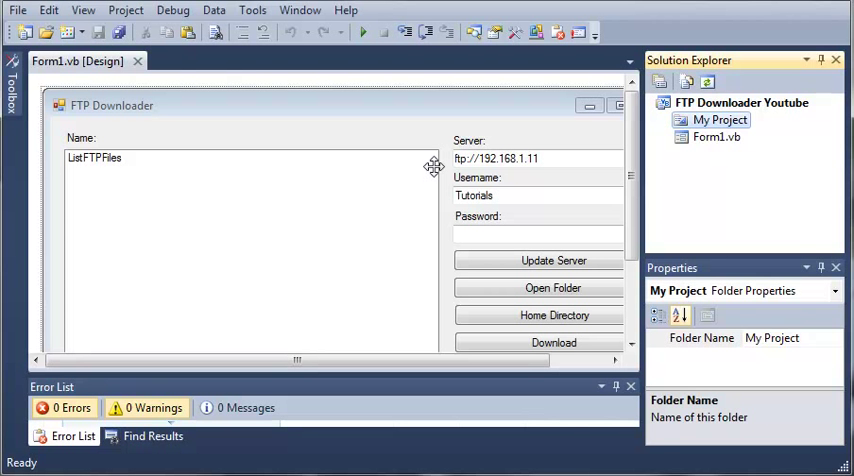
left_click(552, 288)
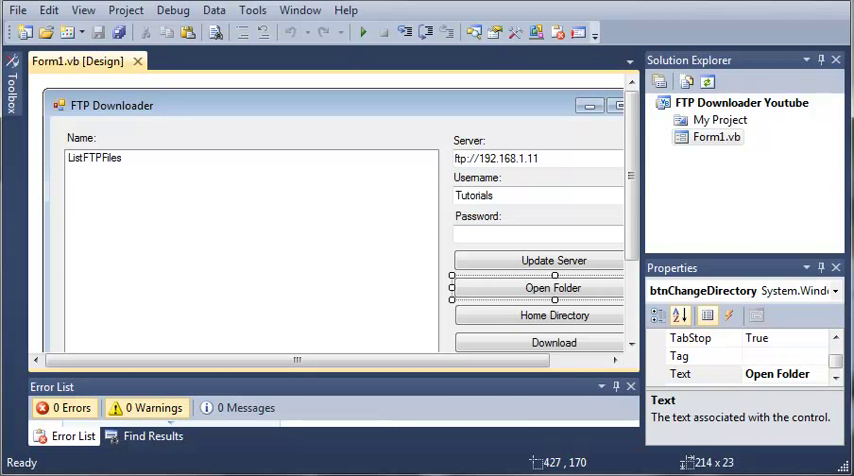
scroll("down", 3)
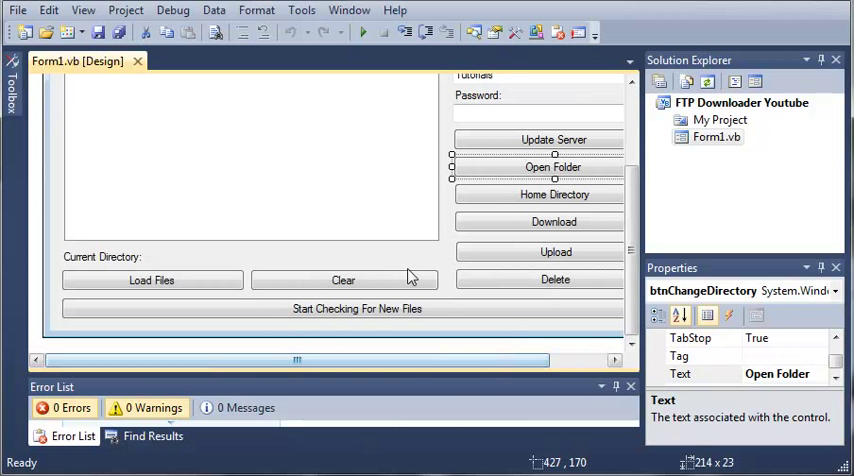